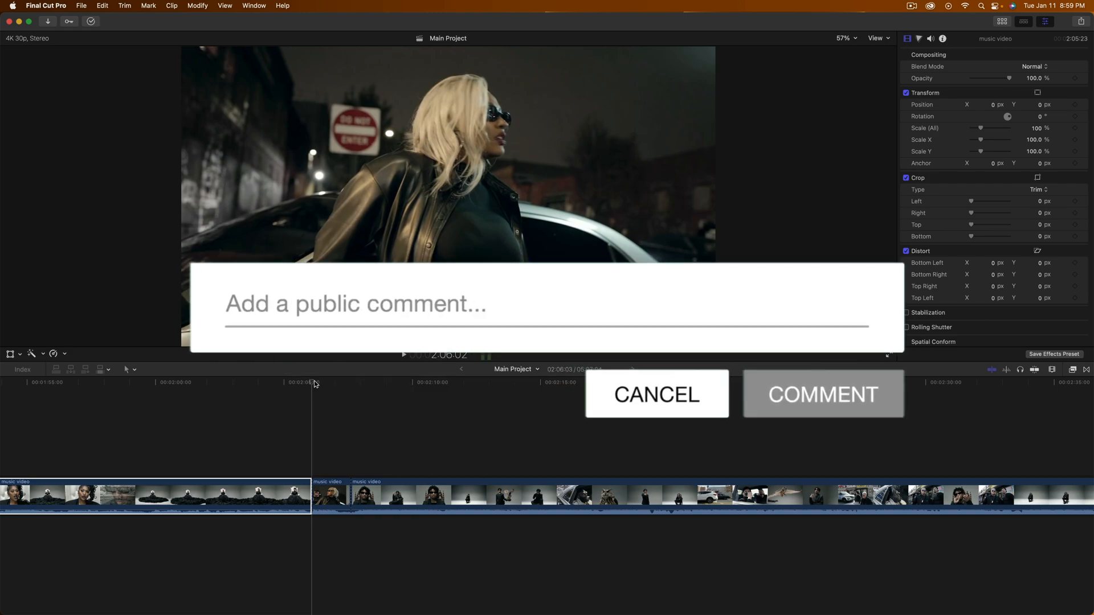
Type 'Leave your' and position the playhead inside the short sliced clip.
{"action": "type", "text": "Leave your"}
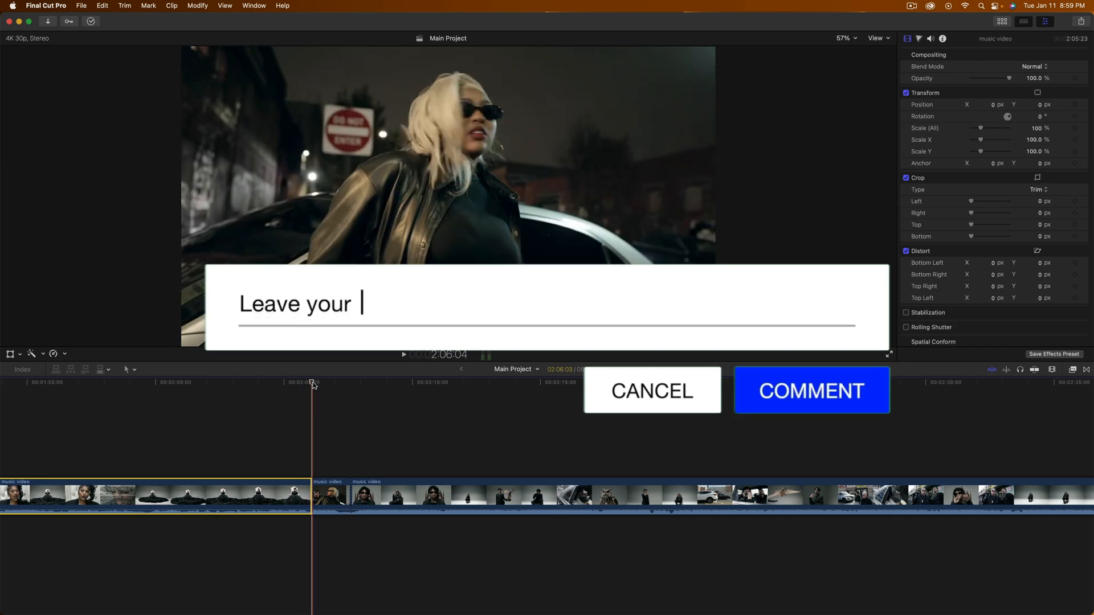
{"action": "left_click", "coordinate": [810, 389]}
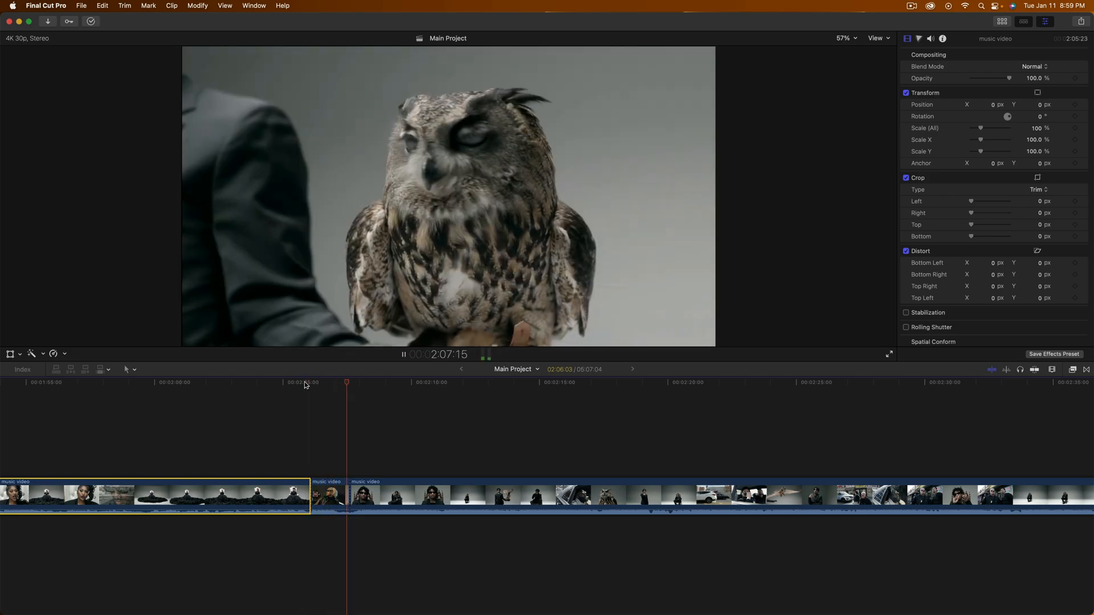
{"action": "left_click", "coordinate": [403, 355]}
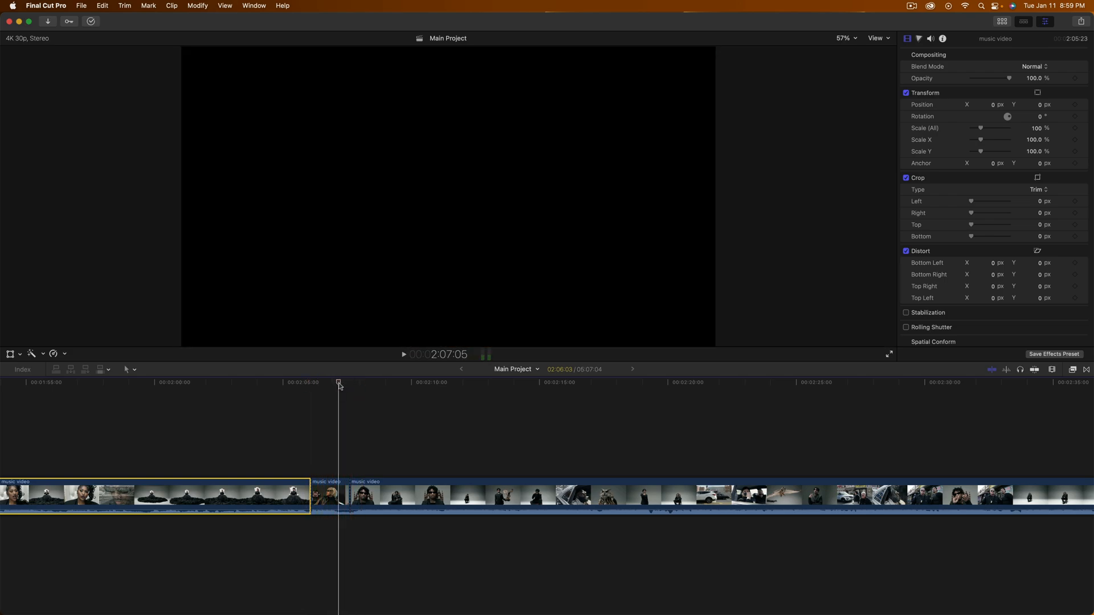
{"action": "left_click", "coordinate": [309, 382]}
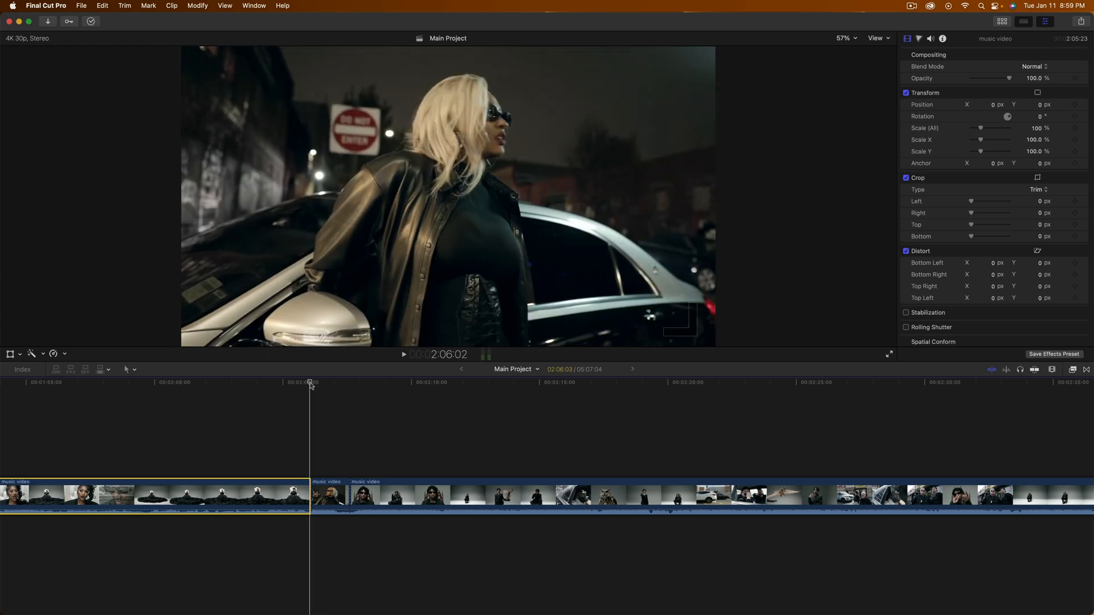
{"action": "left_click", "coordinate": [342, 382]}
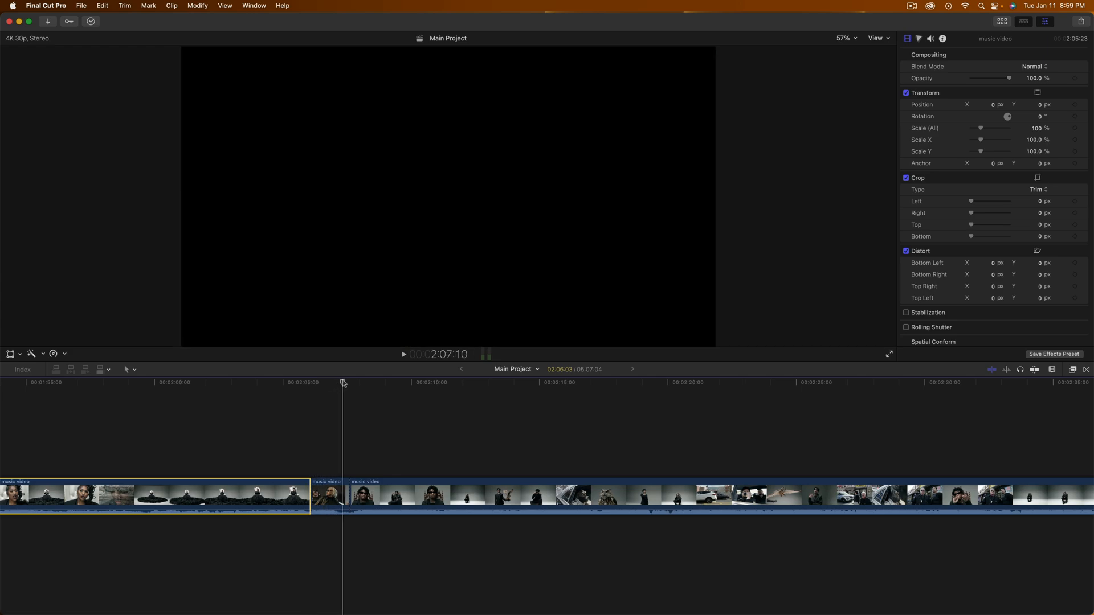
{"action": "left_click", "coordinate": [313, 382]}
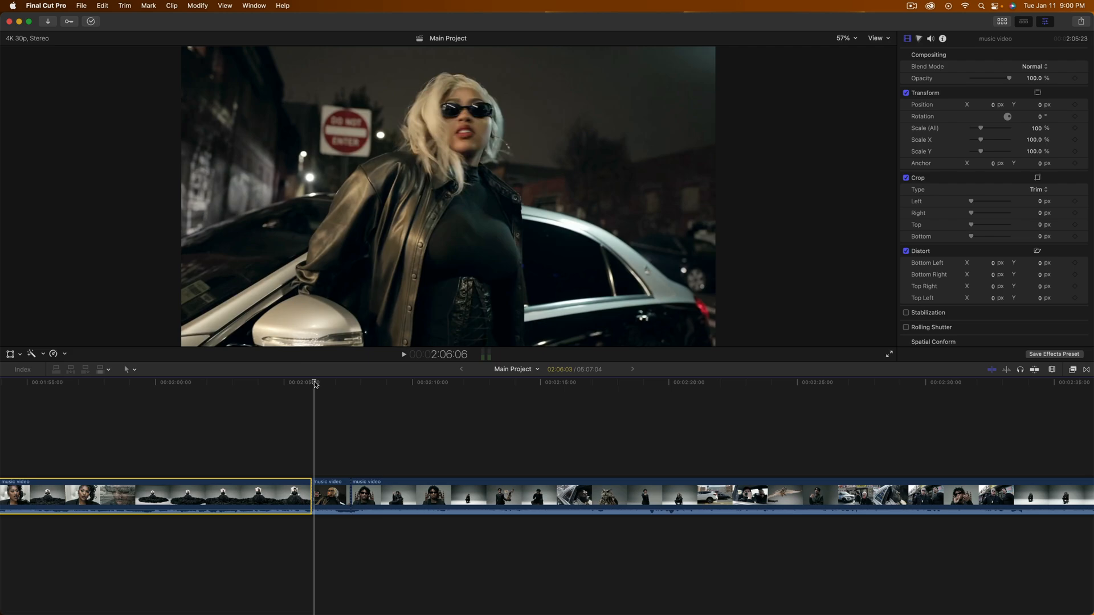
{"action": "left_click", "coordinate": [311, 382]}
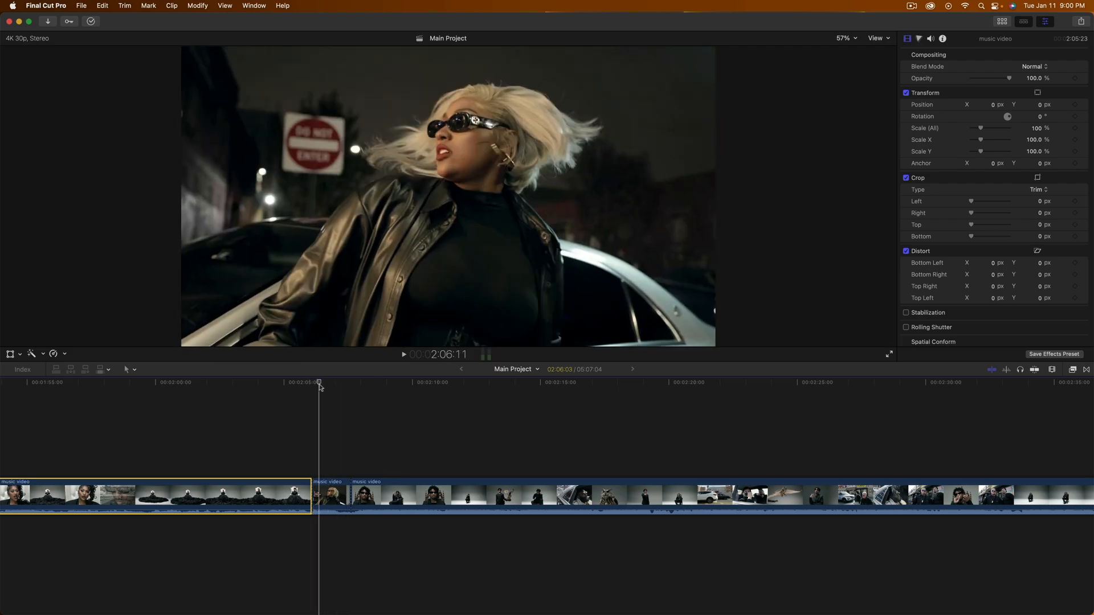
{"action": "left_click", "coordinate": [330, 495]}
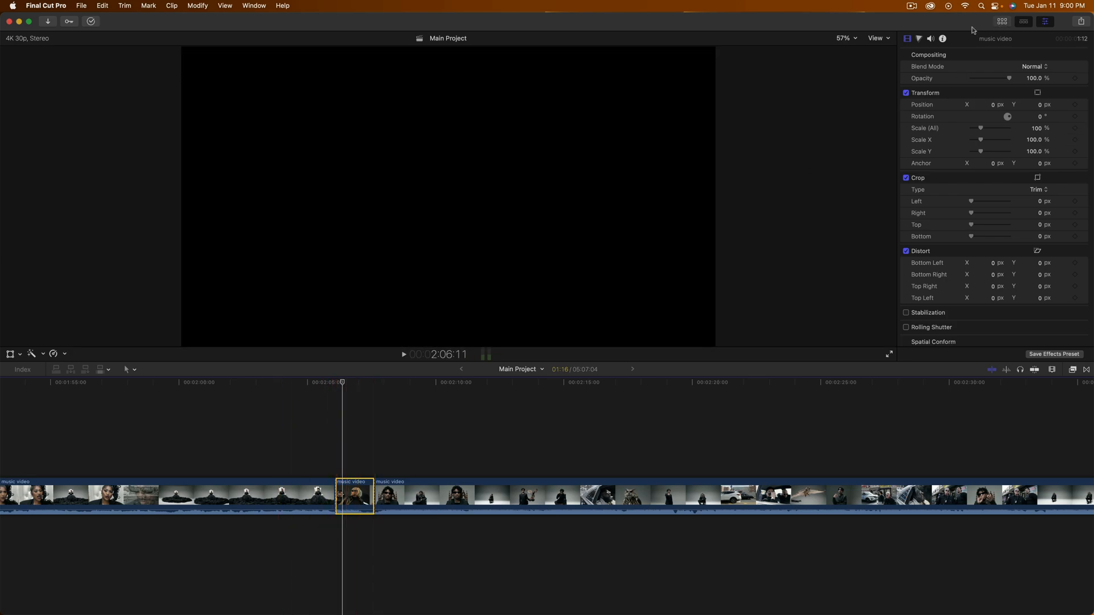
Detach the short clip's audio into its own clip and rename it 'sfx'.
{"action": "left_click", "coordinate": [10, 38]}
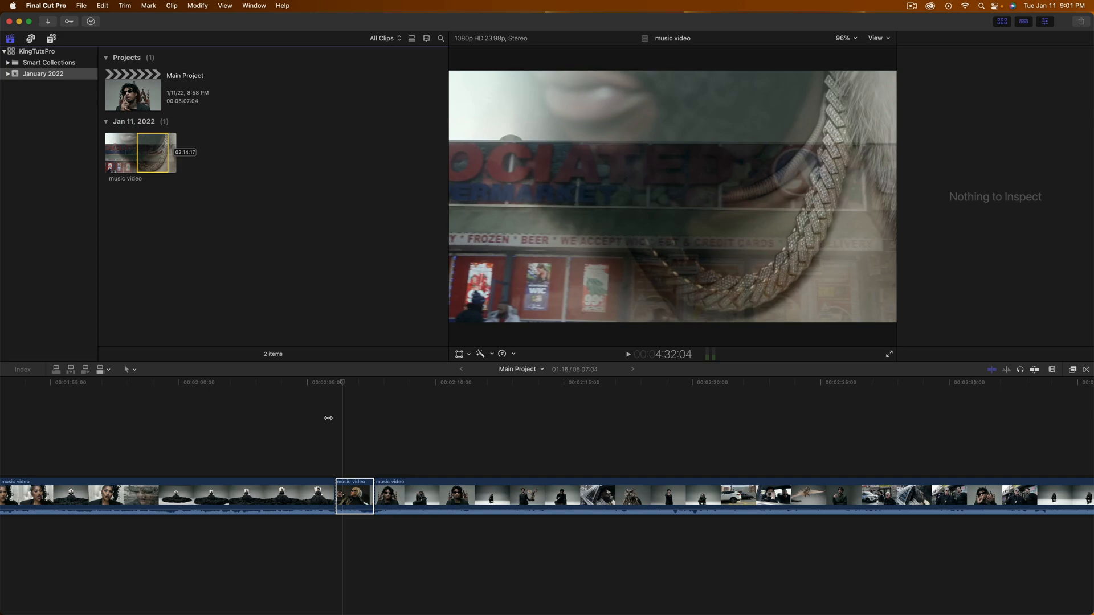
{"action": "left_click", "coordinate": [139, 152]}
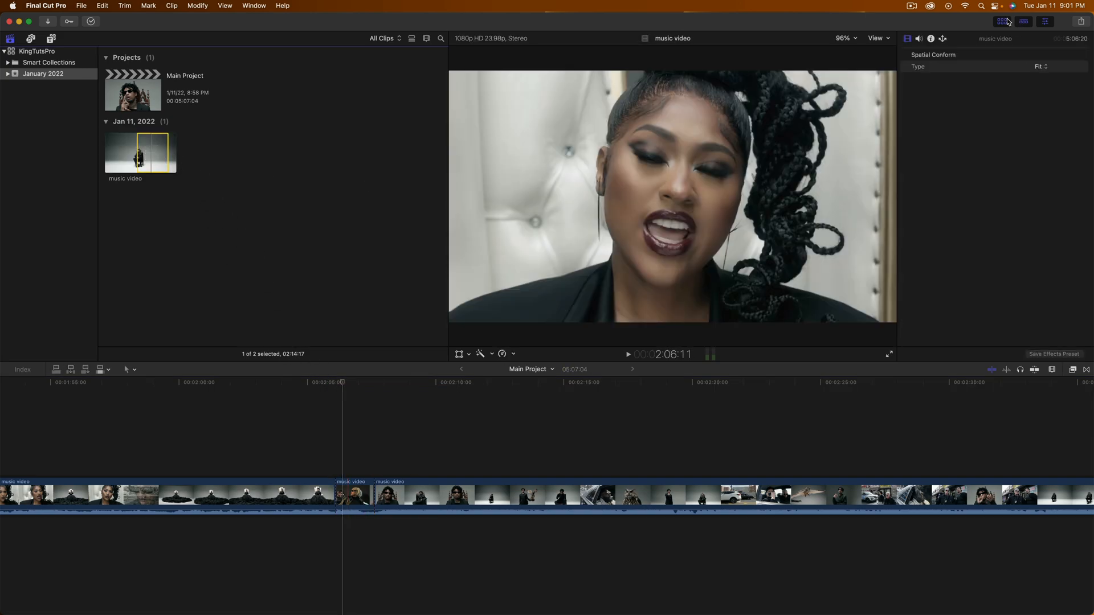
{"action": "left_click", "coordinate": [355, 495]}
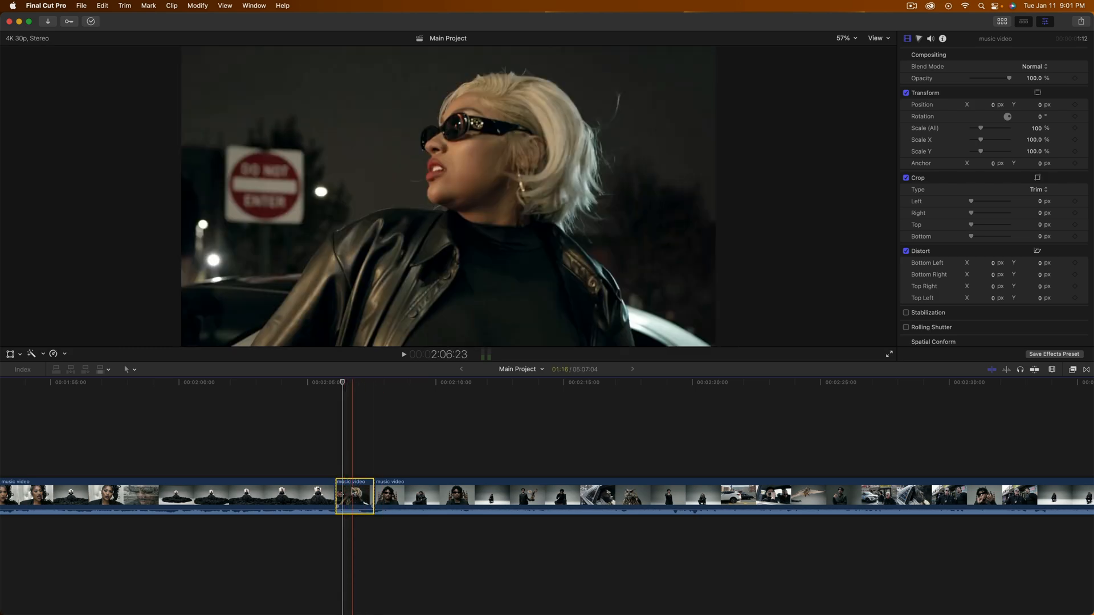
{"action": "right_click", "coordinate": [352, 497]}
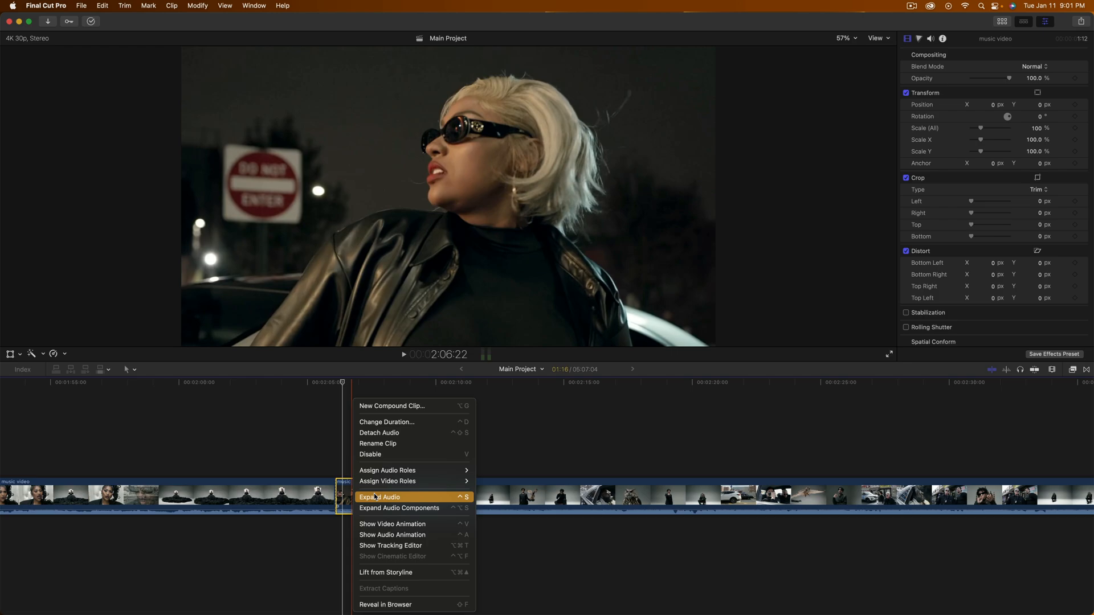
{"action": "mouse_move", "coordinate": [388, 481]}
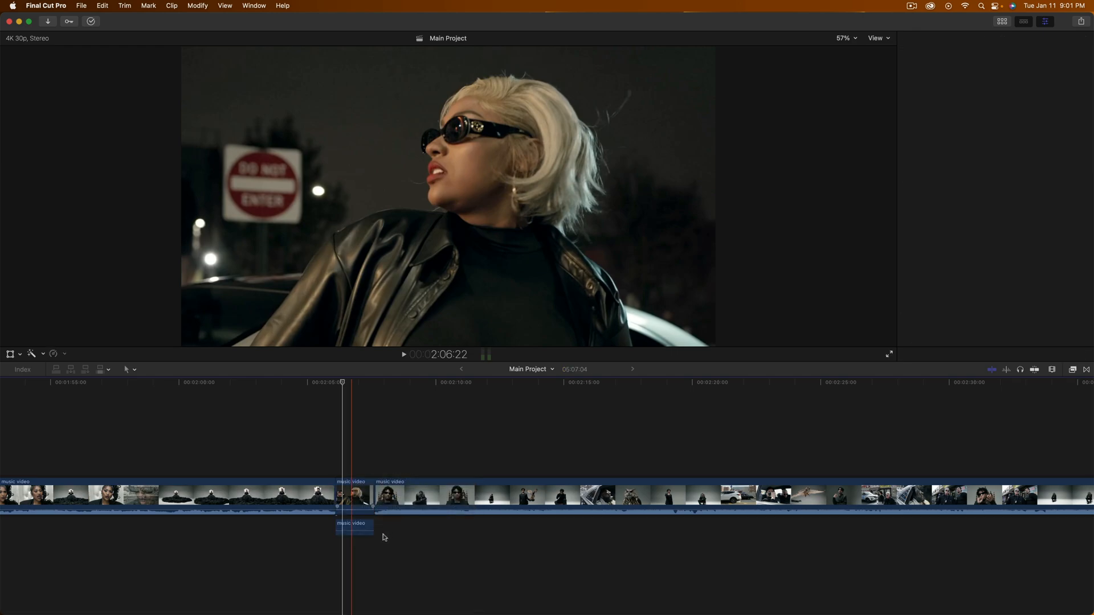
{"action": "right_click", "coordinate": [353, 527]}
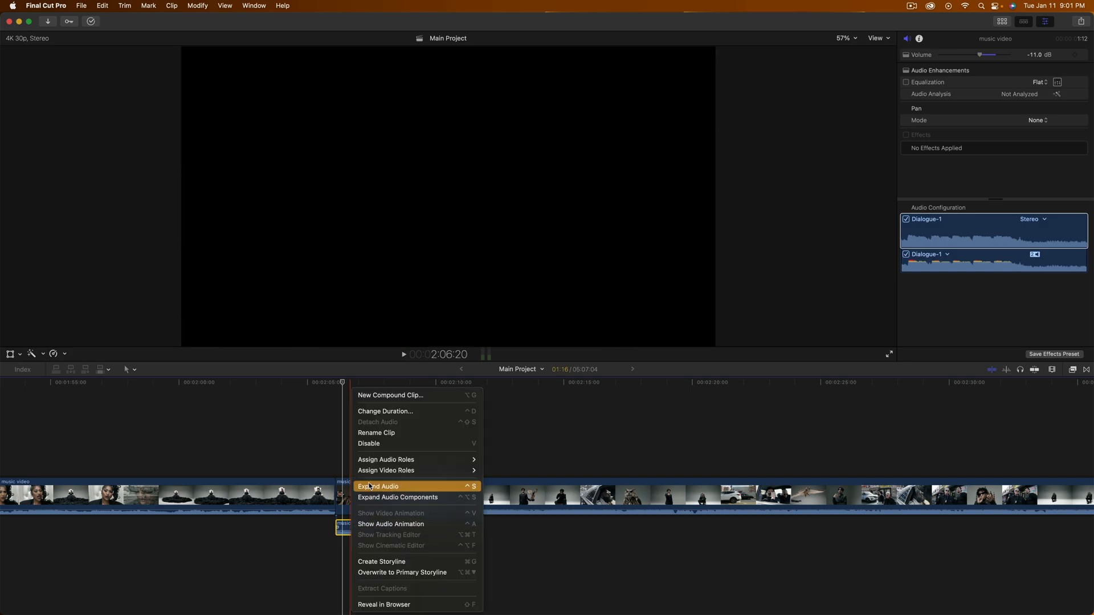
{"action": "left_click", "coordinate": [378, 486]}
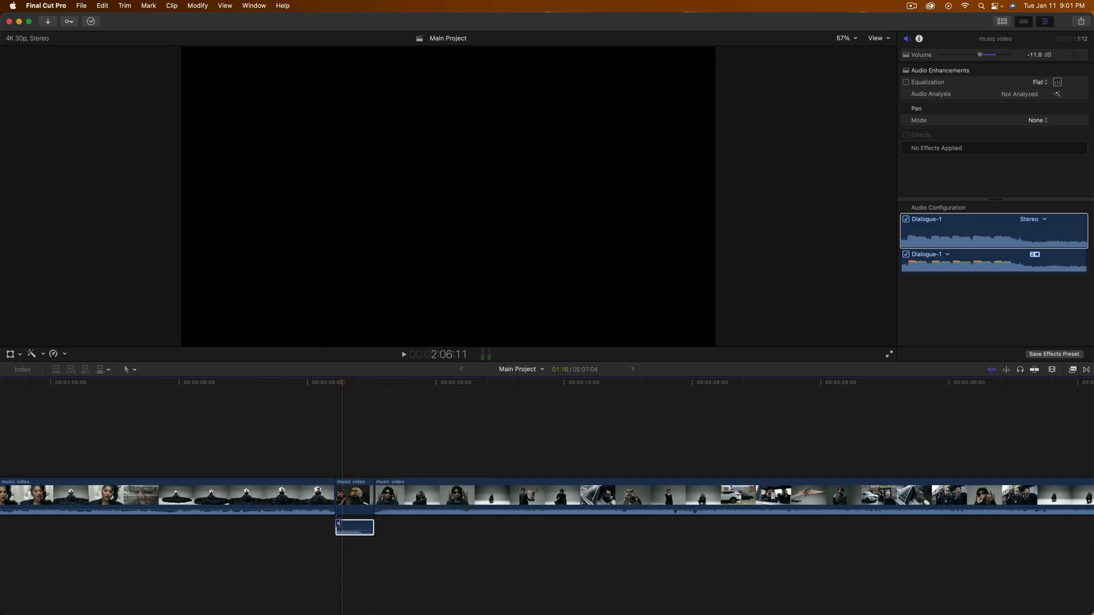
{"action": "left_click", "coordinate": [354, 527]}
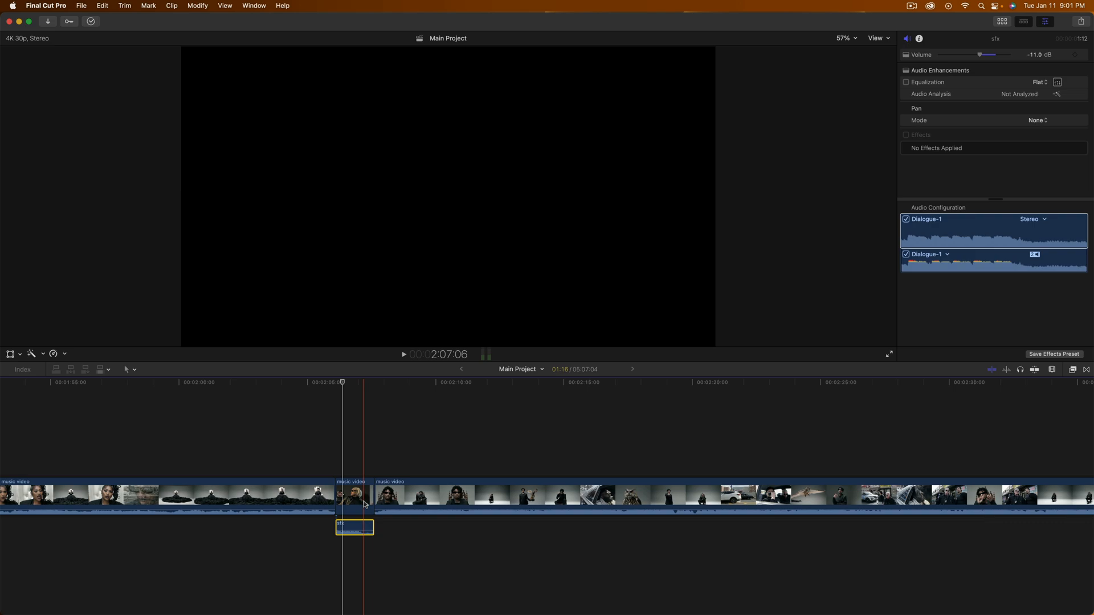
{"action": "left_click", "coordinate": [451, 496]}
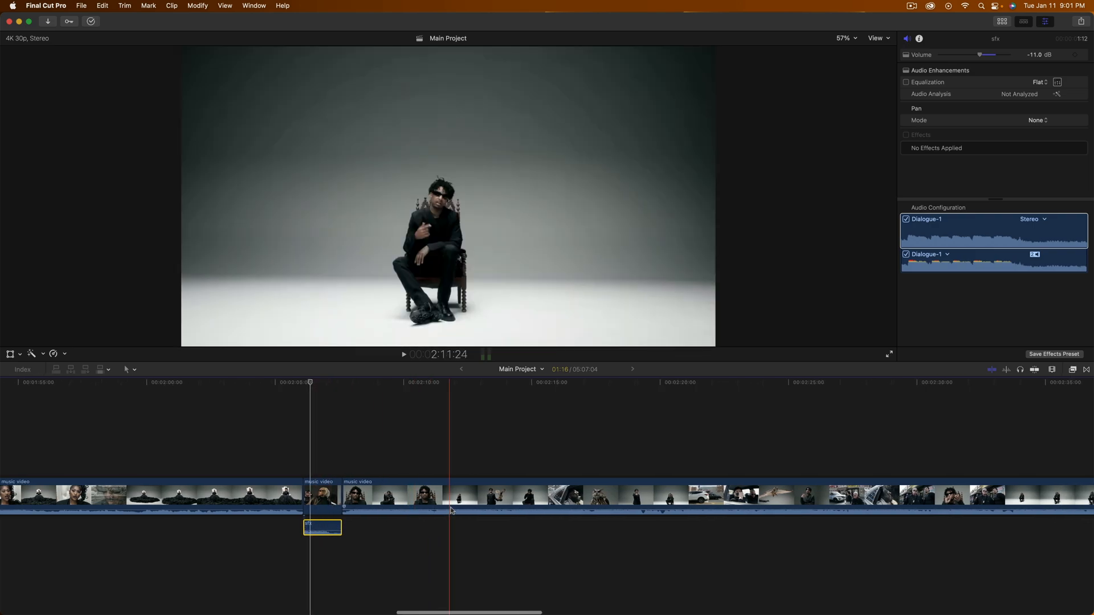
{"action": "left_click", "coordinate": [279, 495]}
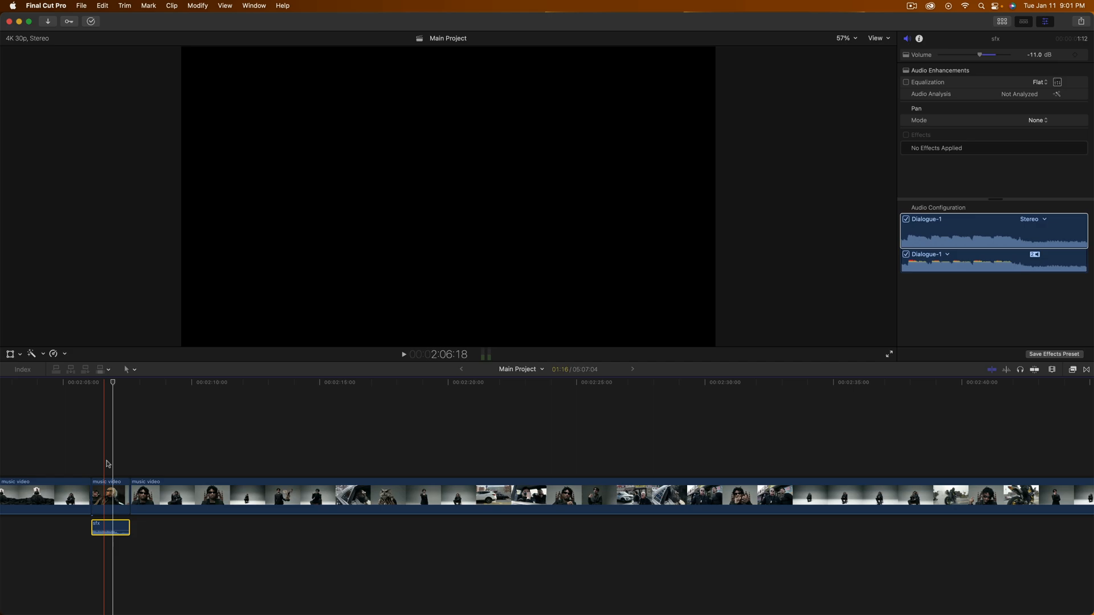
{"action": "left_click", "coordinate": [328, 381]}
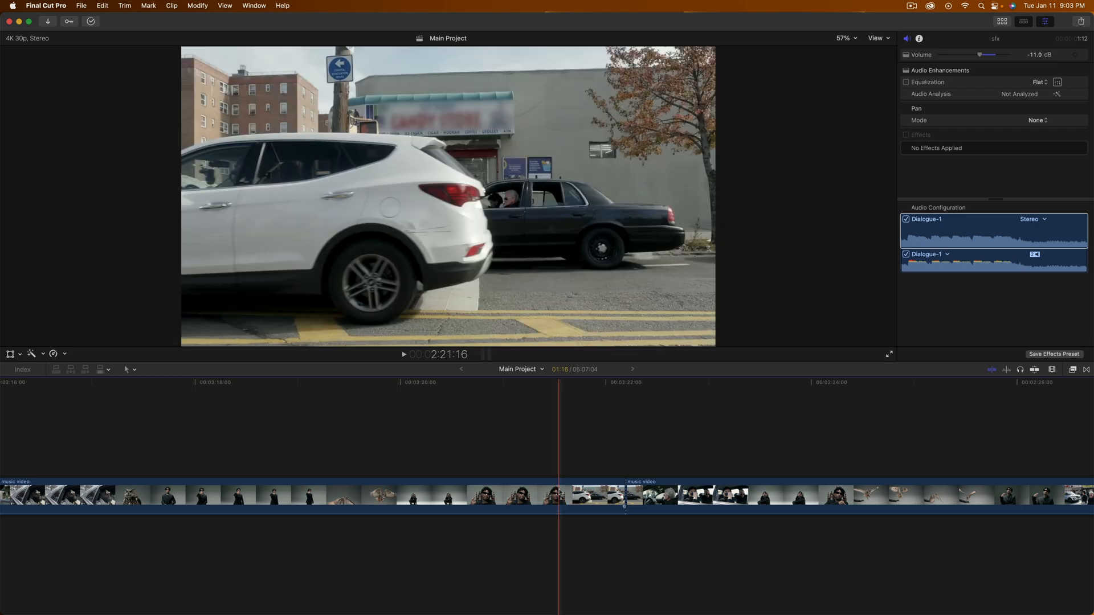
{"action": "left_click", "coordinate": [403, 354]}
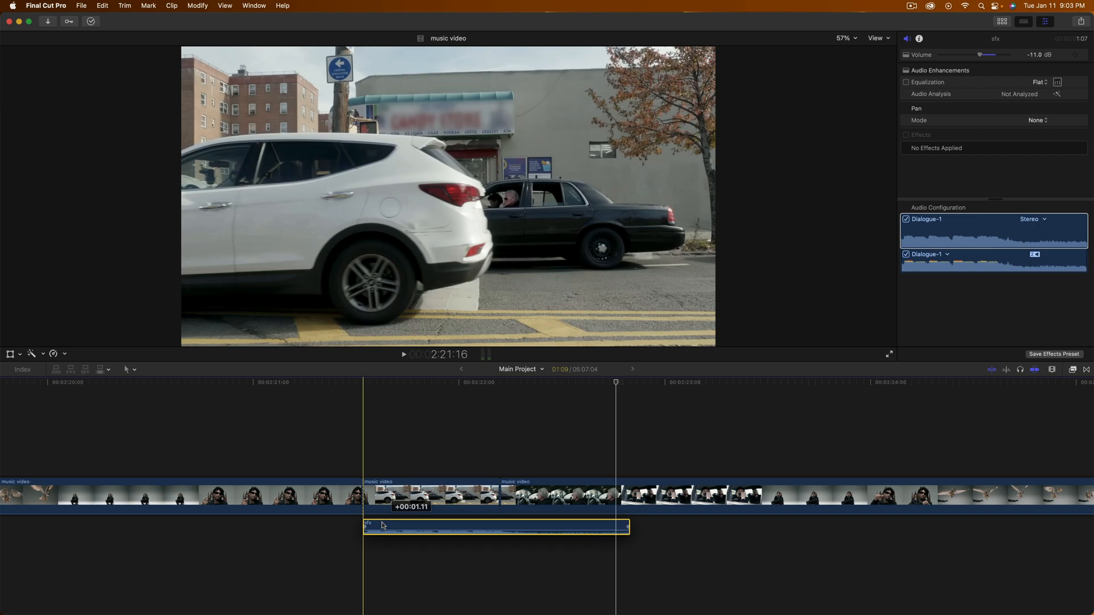
Place the sfx clip under the car shot near 2:21 and blade off its start.
{"action": "left_click", "coordinate": [380, 528]}
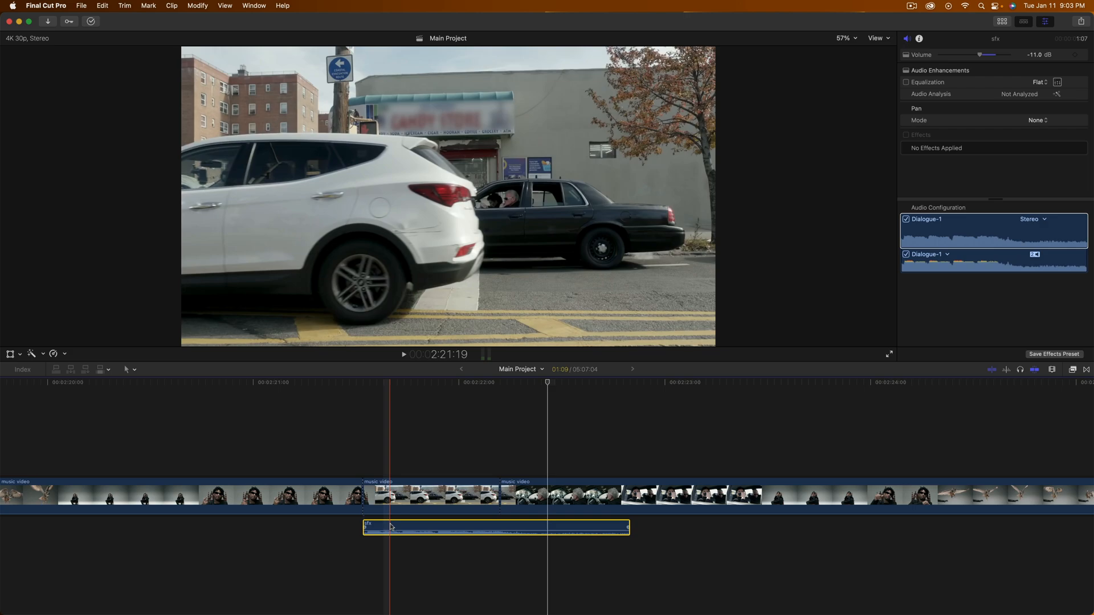
{"action": "left_click", "coordinate": [430, 495]}
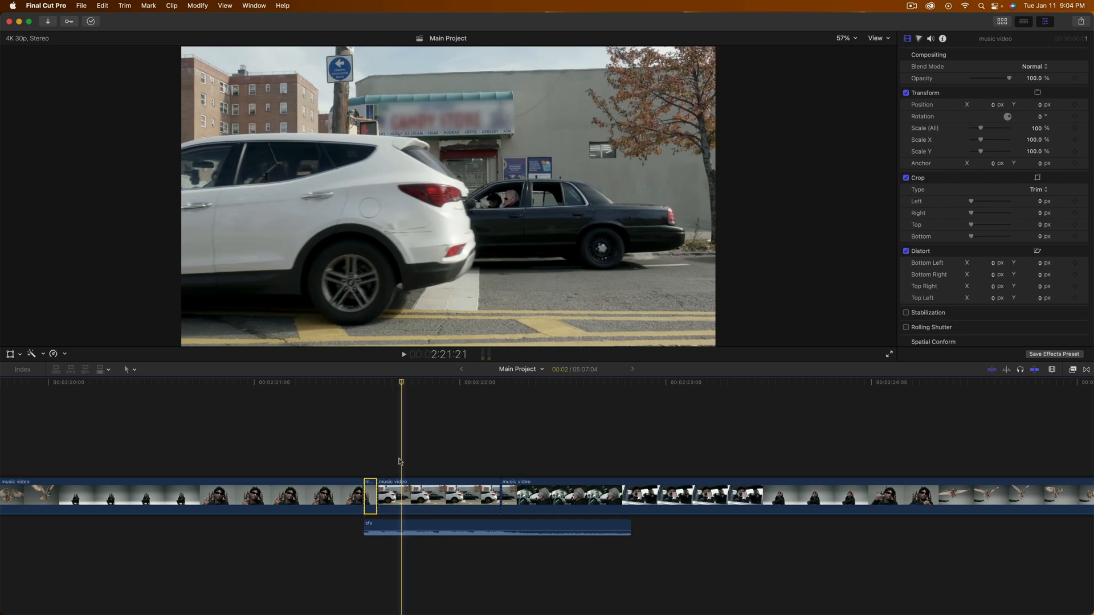
Blade the car shot's opening into a row of tiny slices above sfx.
{"action": "left_click", "coordinate": [376, 381]}
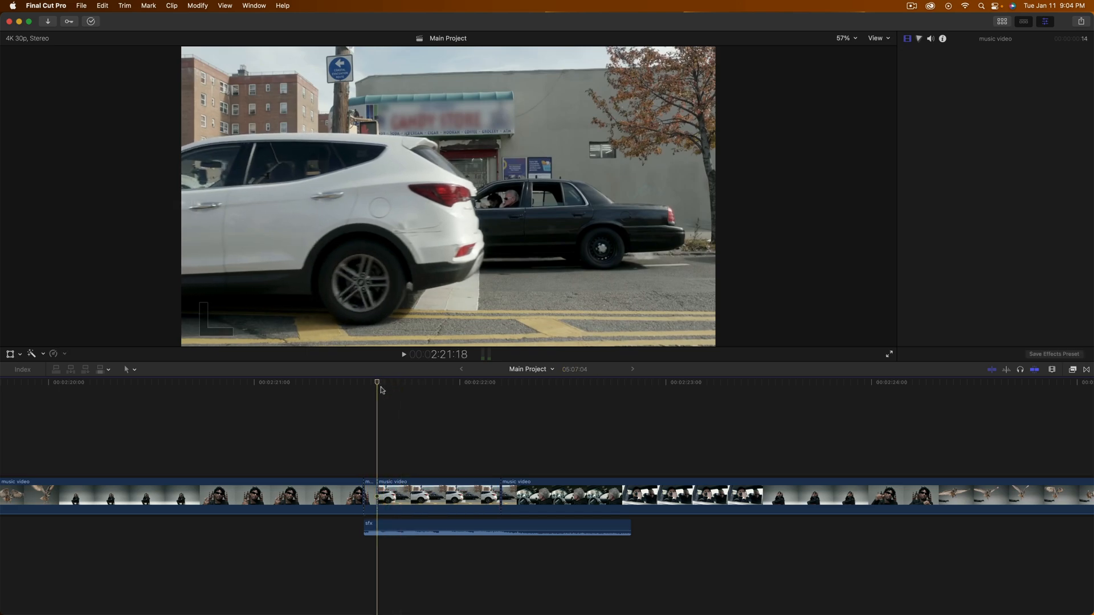
{"action": "left_click", "coordinate": [942, 38]}
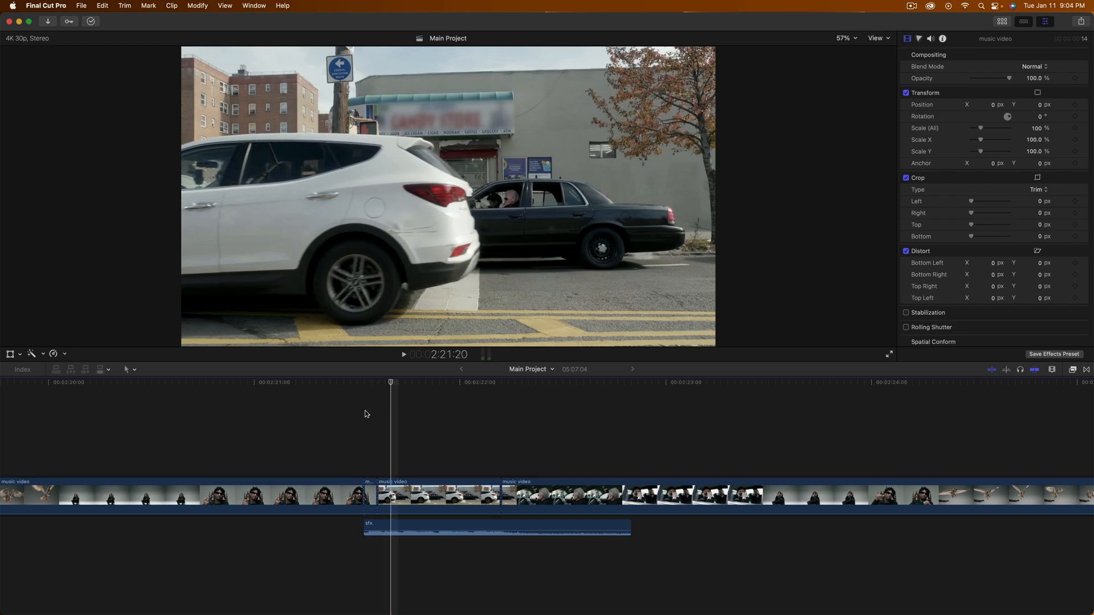
{"action": "left_click", "coordinate": [383, 495]}
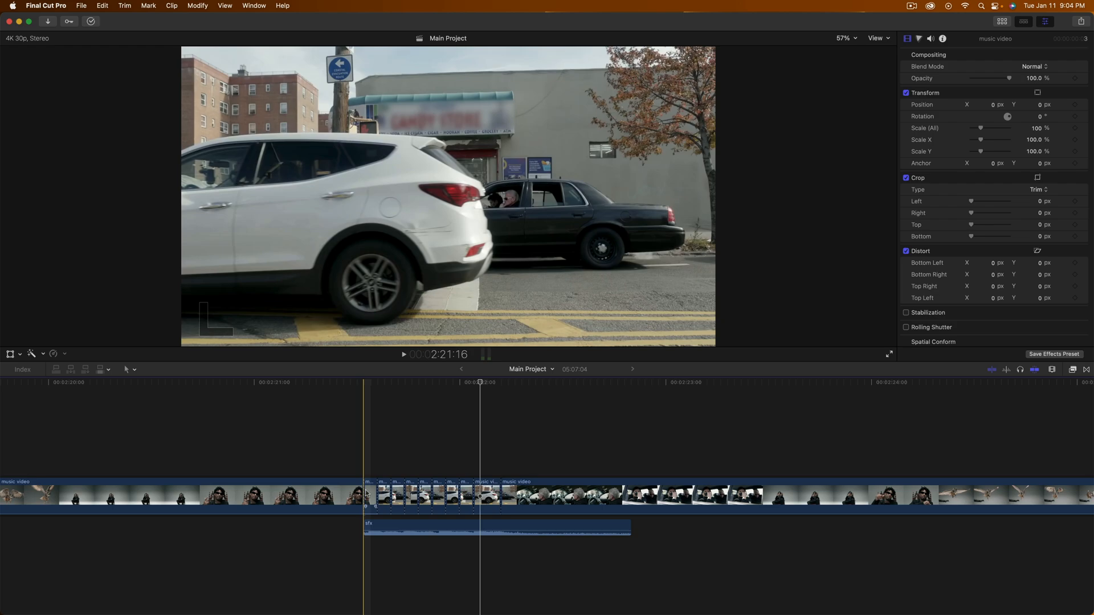
Disable alternate car-shot slices with V so they show as black.
{"action": "left_click", "coordinate": [369, 495]}
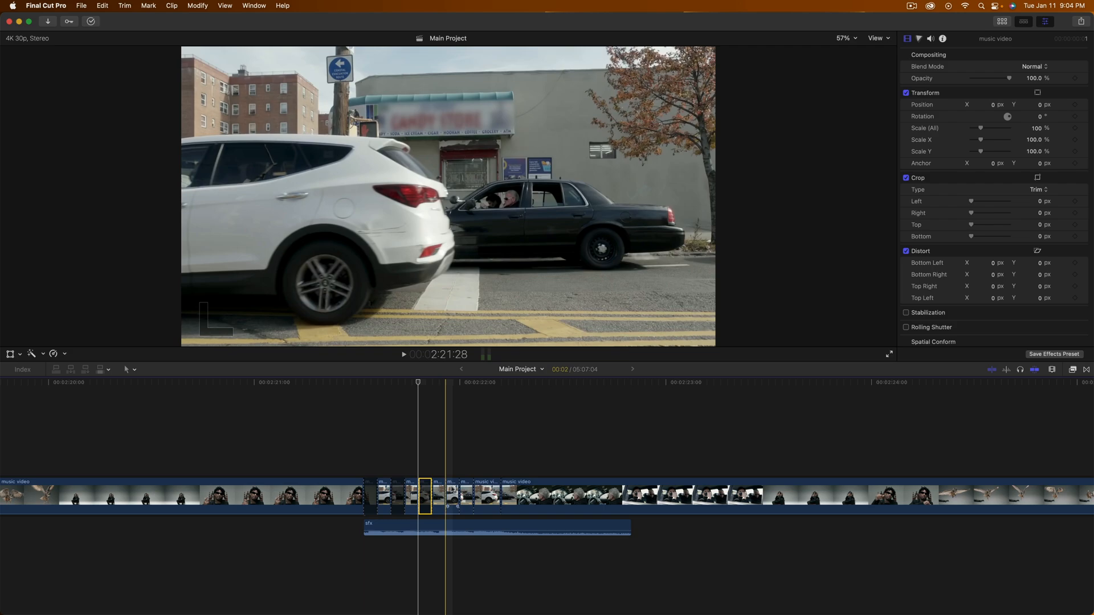
{"action": "left_click", "coordinate": [451, 495]}
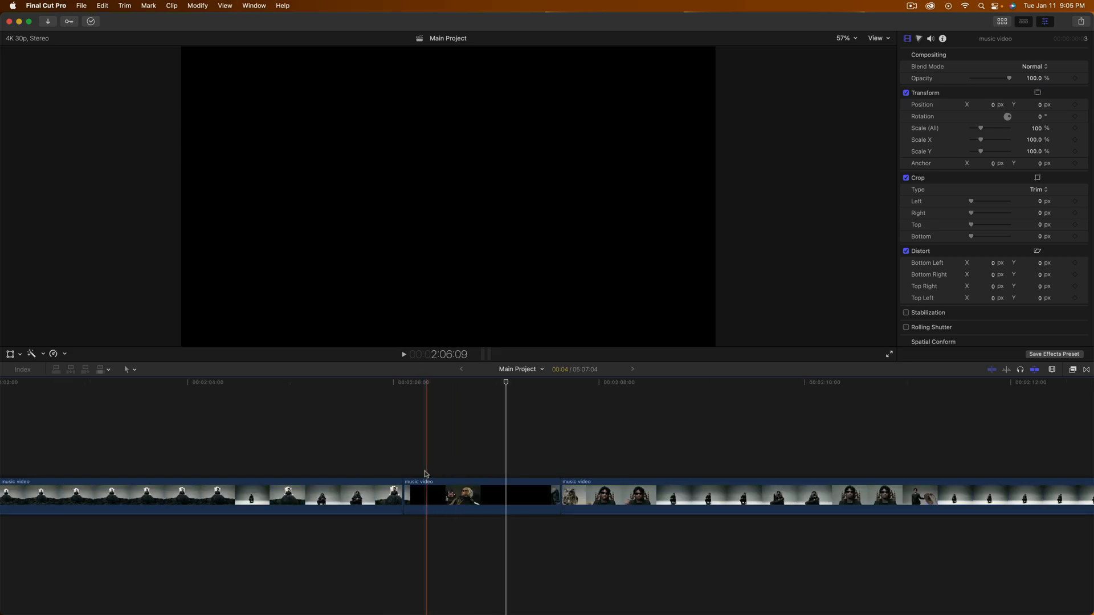
Return to the sliced car shot near 2:21 to view its alternating slices.
{"action": "left_click", "coordinate": [420, 474]}
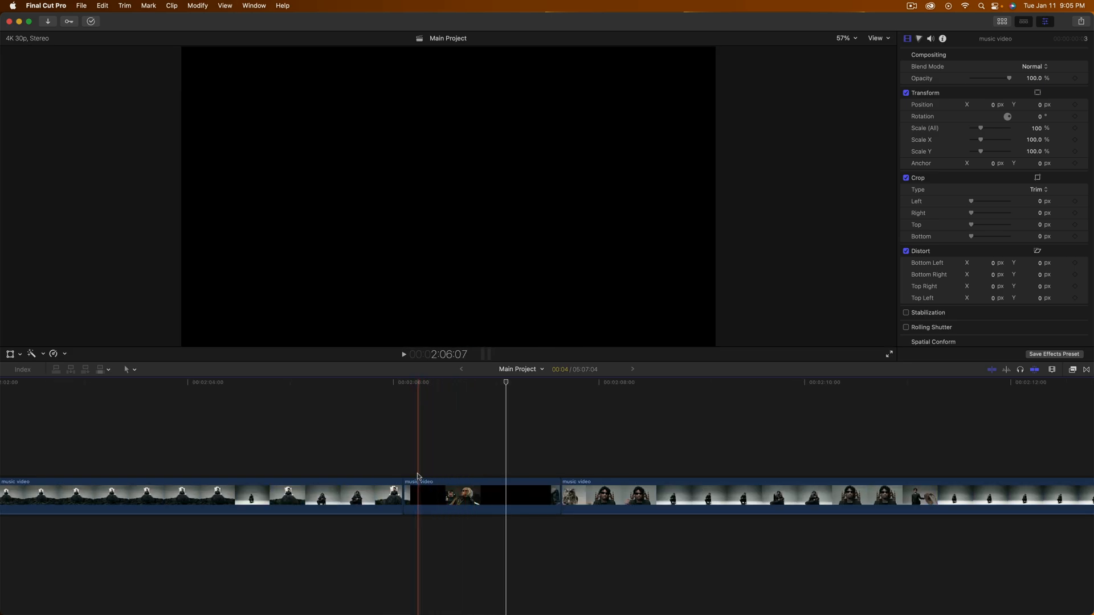
{"action": "left_click", "coordinate": [505, 382]}
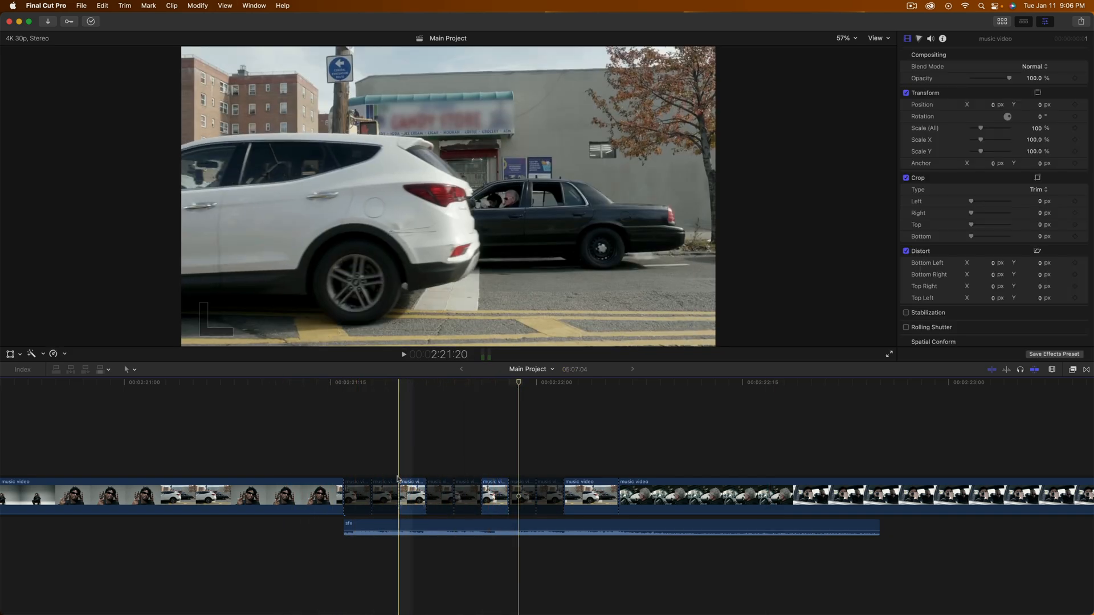
Step through the visible and black flicker slices, then return the playhead to the section start.
{"action": "left_click", "coordinate": [411, 495]}
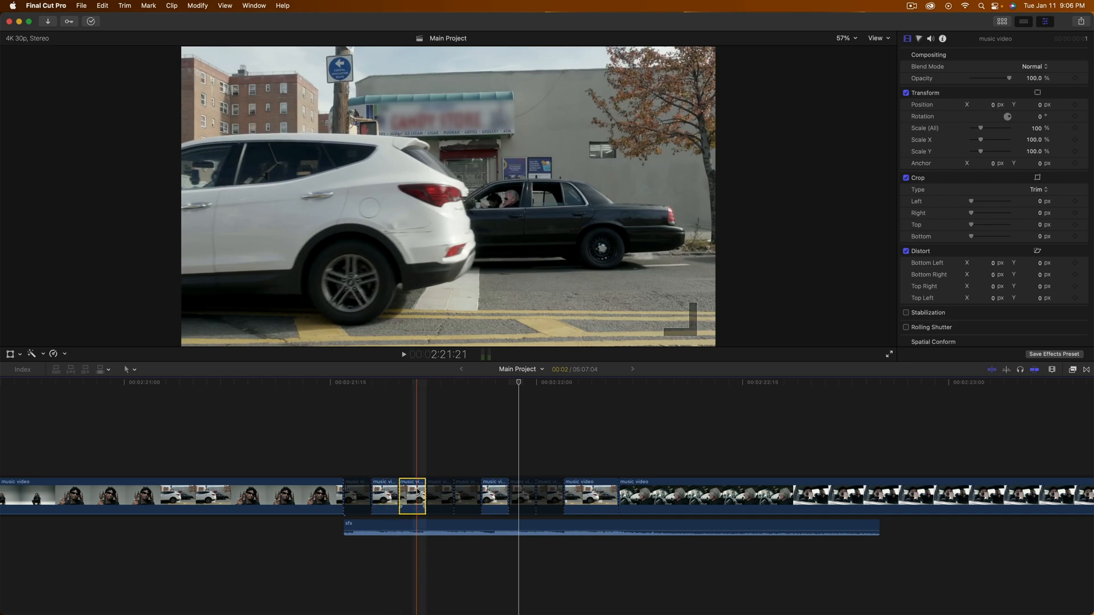
{"action": "left_click", "coordinate": [385, 495]}
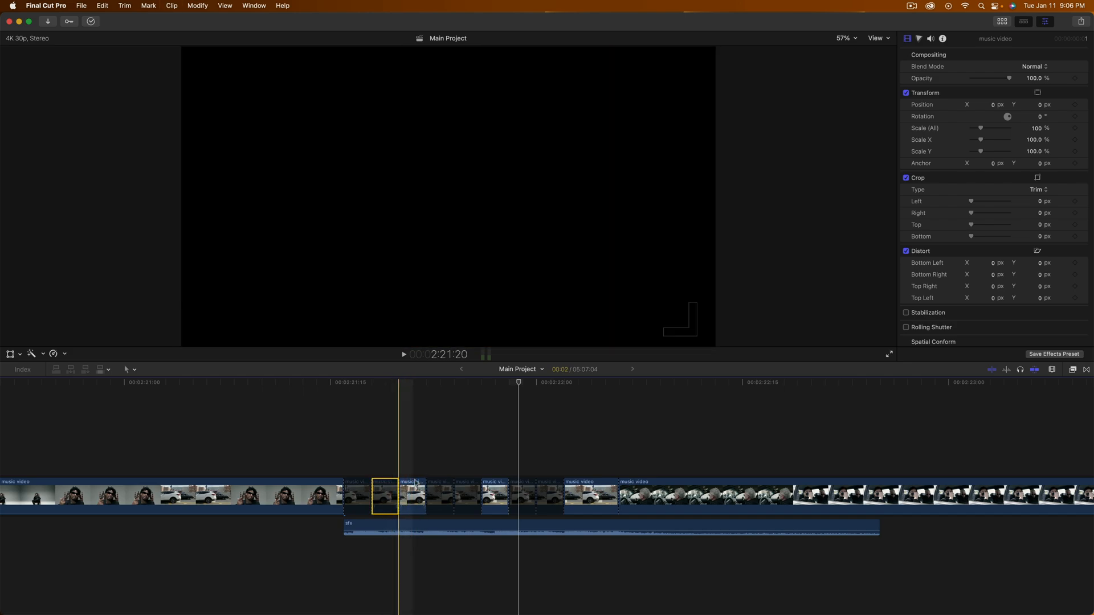
{"action": "left_click", "coordinate": [493, 495]}
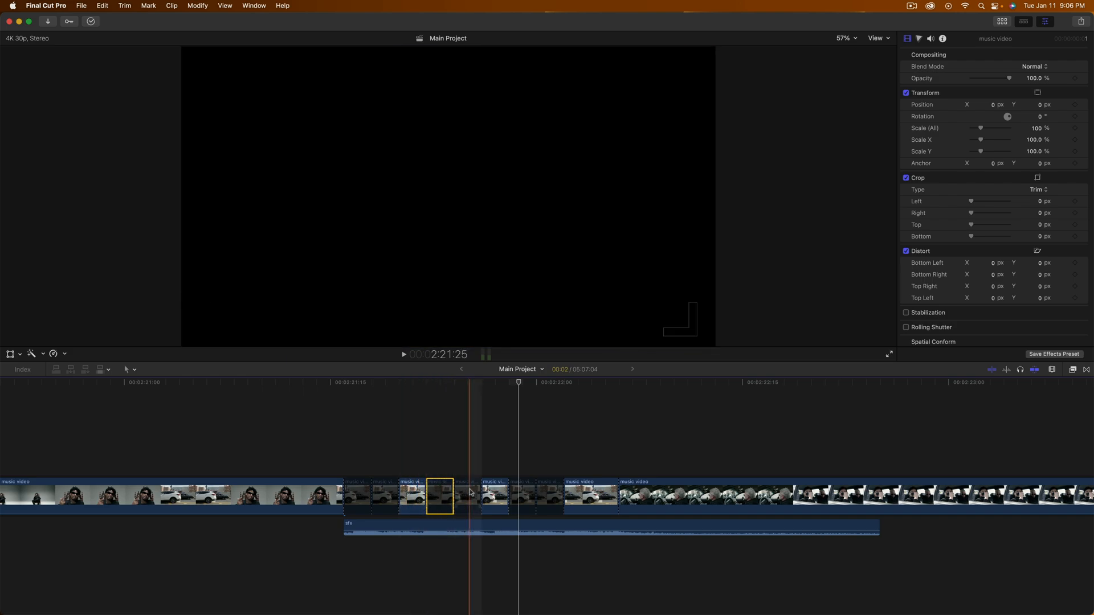
{"action": "left_click", "coordinate": [360, 382]}
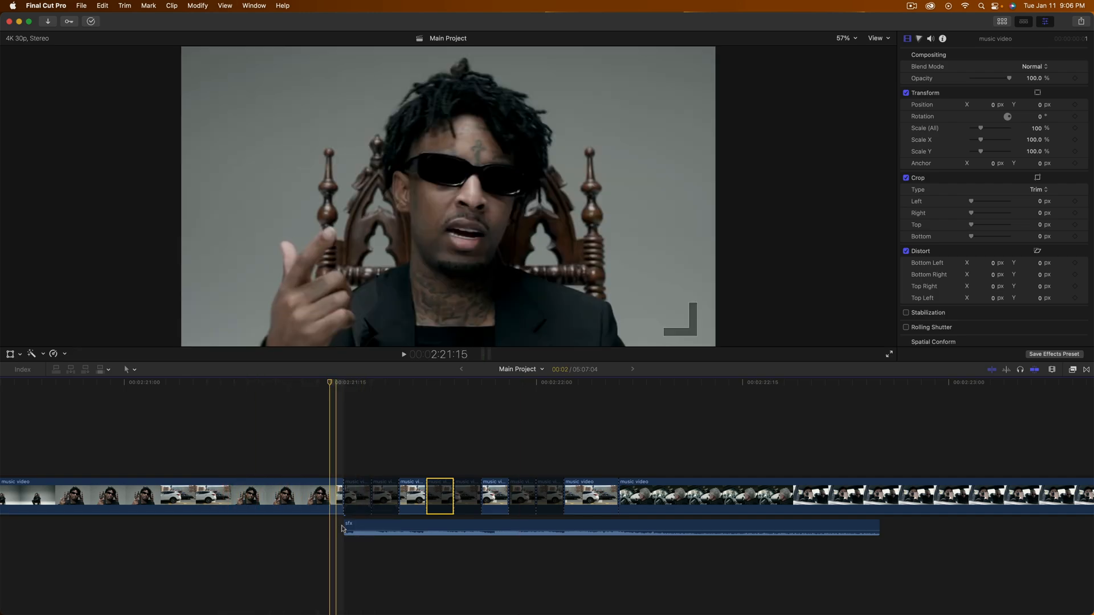
Scale the driver slice after the car slices to 153%.
{"action": "left_click", "coordinate": [713, 382]}
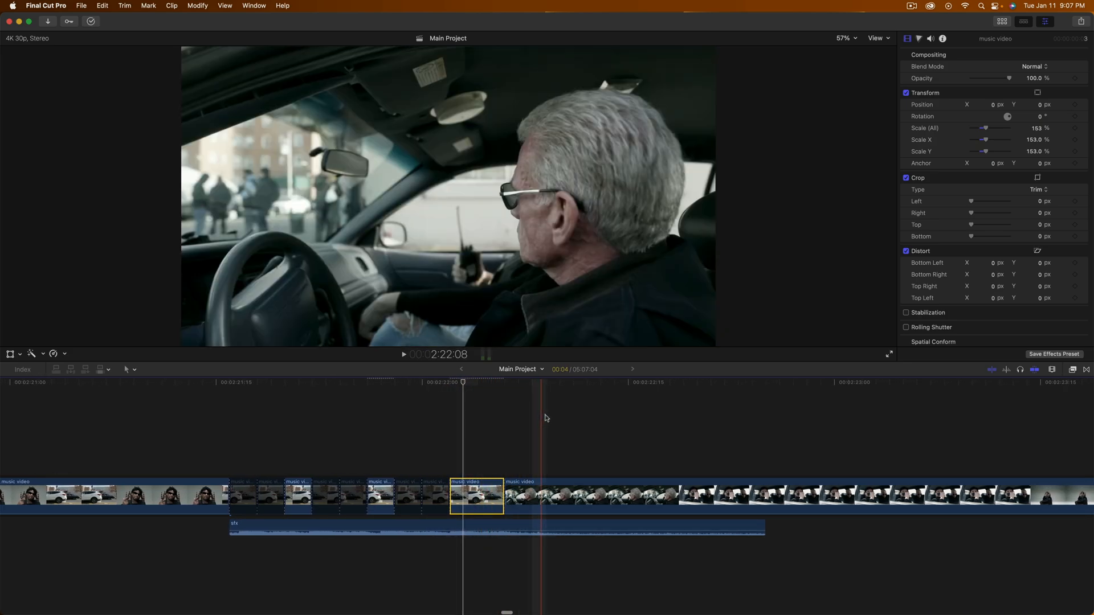
{"action": "left_click", "coordinate": [205, 441]}
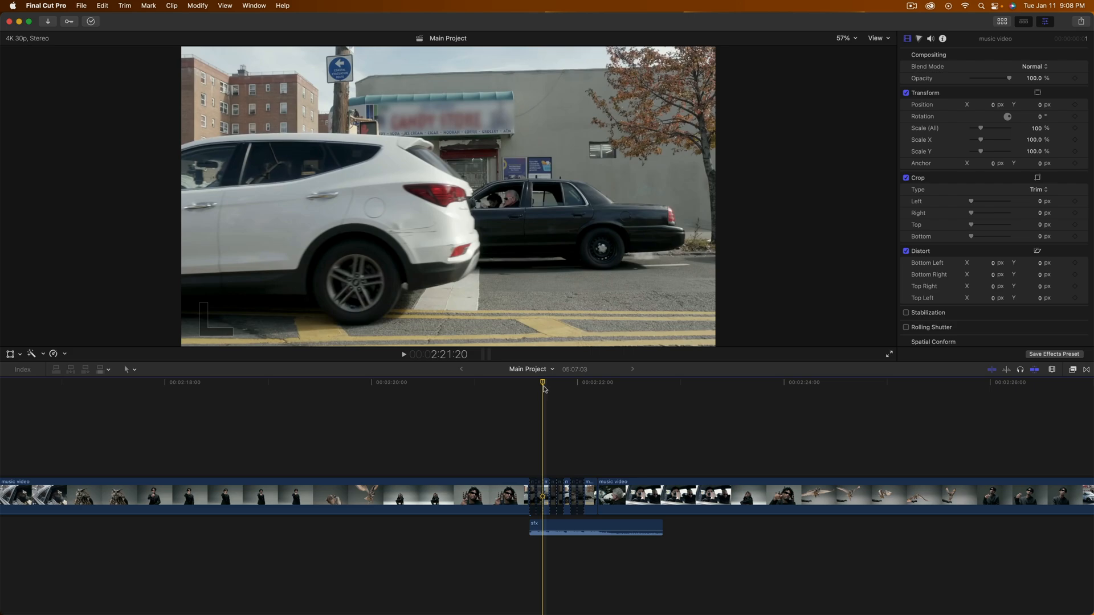
{"action": "mouse_move", "coordinate": [544, 387]}
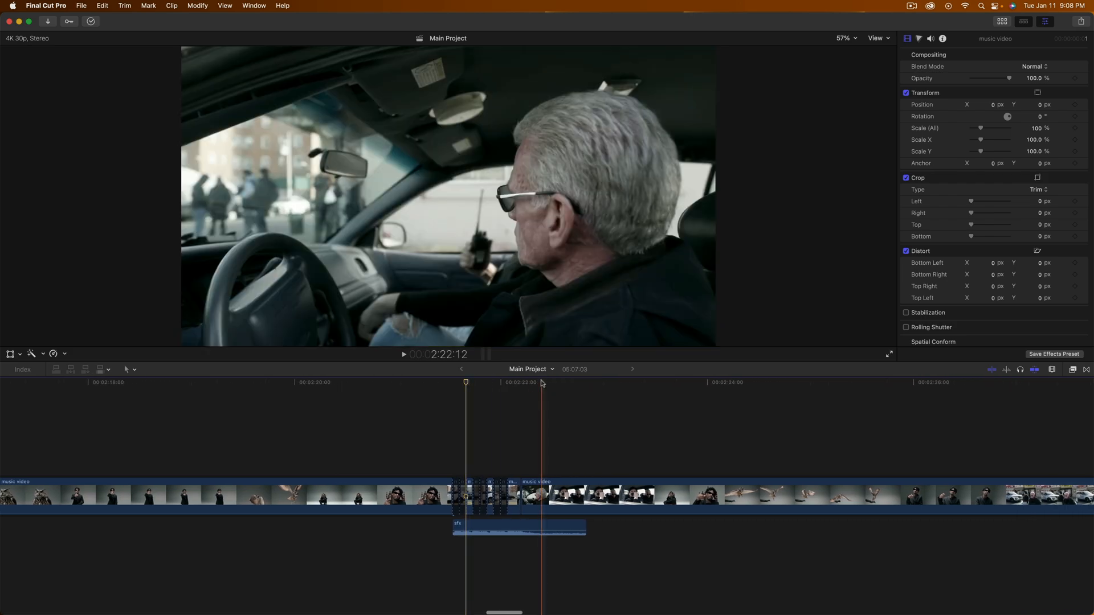
{"action": "left_click", "coordinate": [465, 382]}
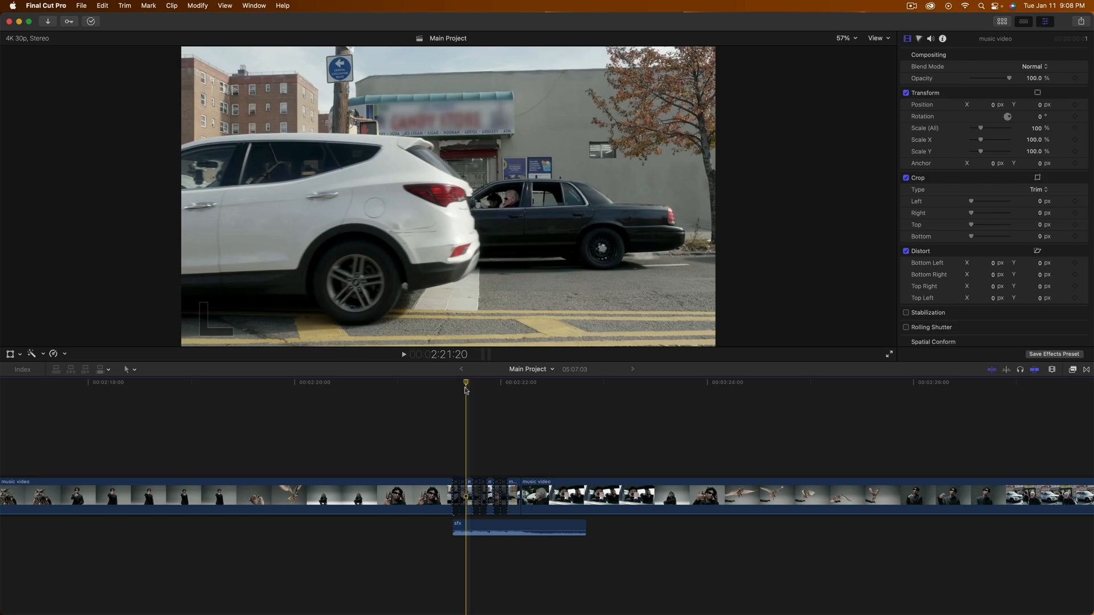
{"action": "mouse_move", "coordinate": [466, 389]}
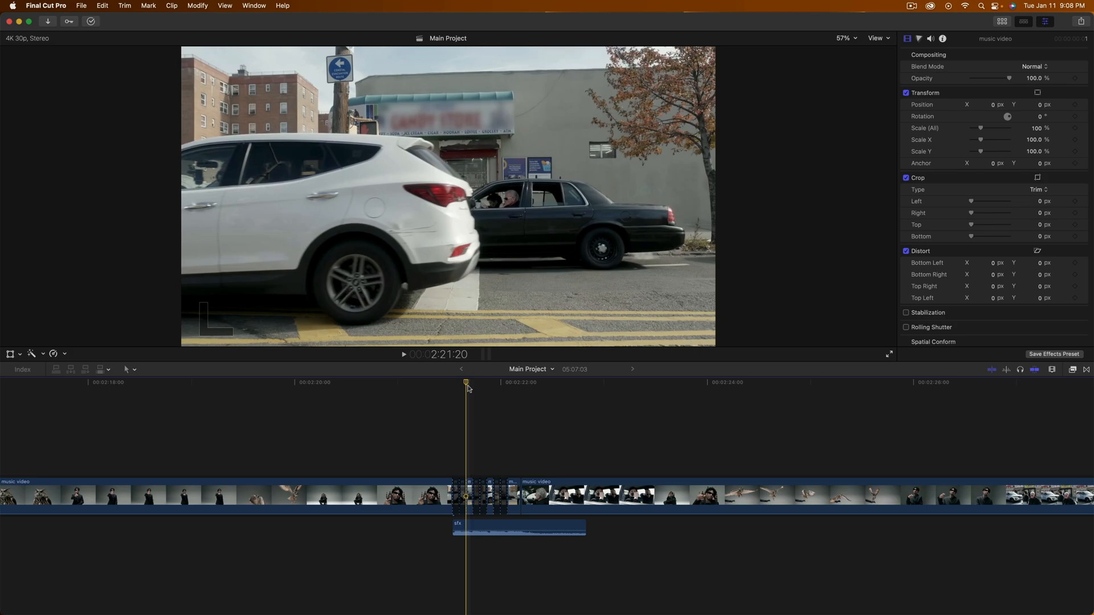